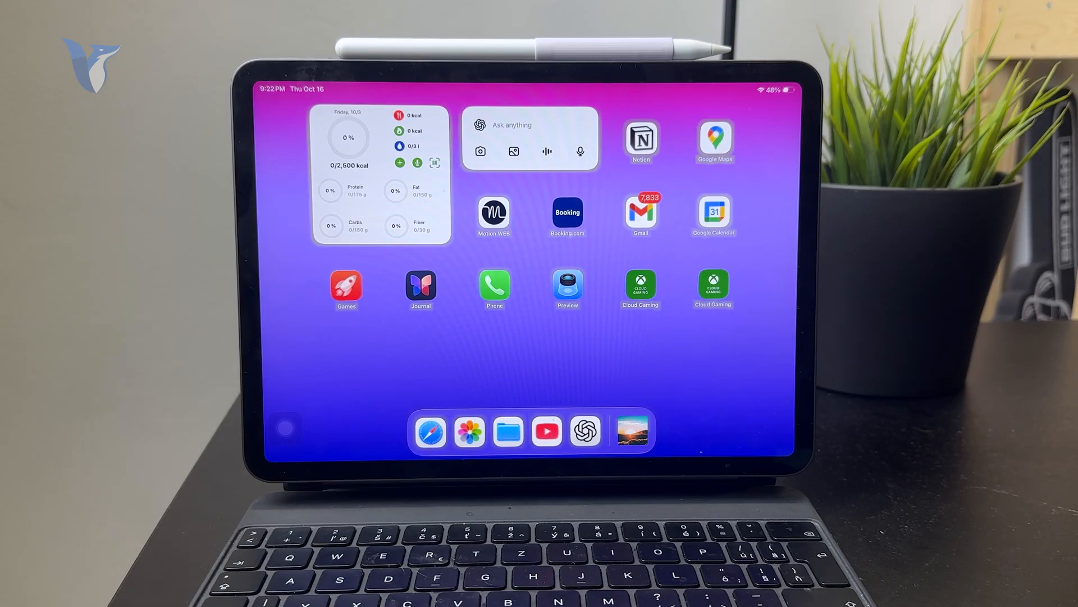
Step: Launch Files from the Dock to show the Example folder's seven items
click(508, 432)
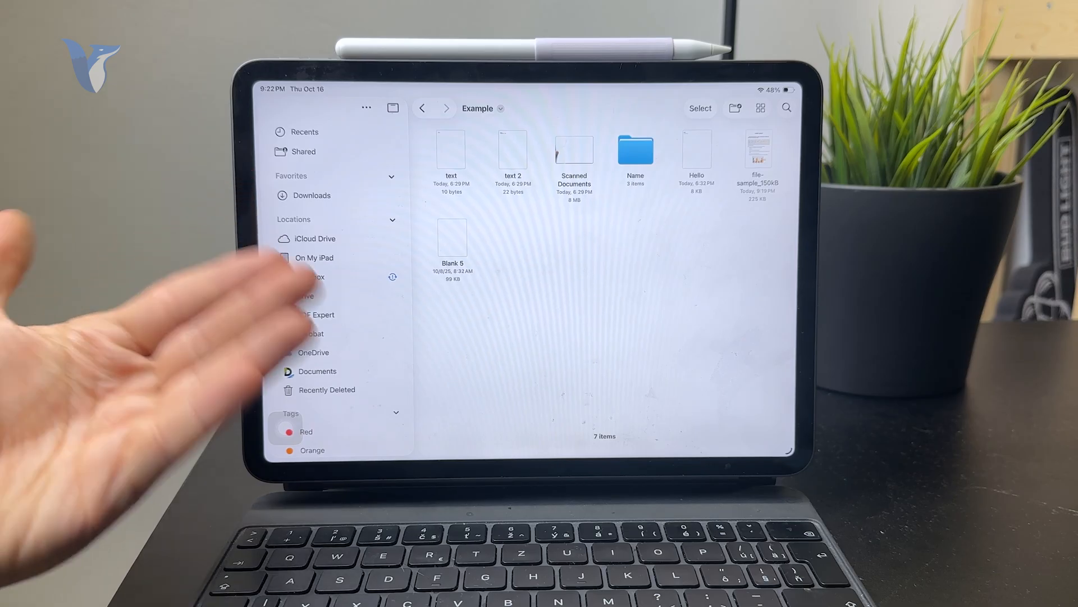
Step: Open file-sample_150kB in Preview and scroll down to page three
double_click(757, 150)
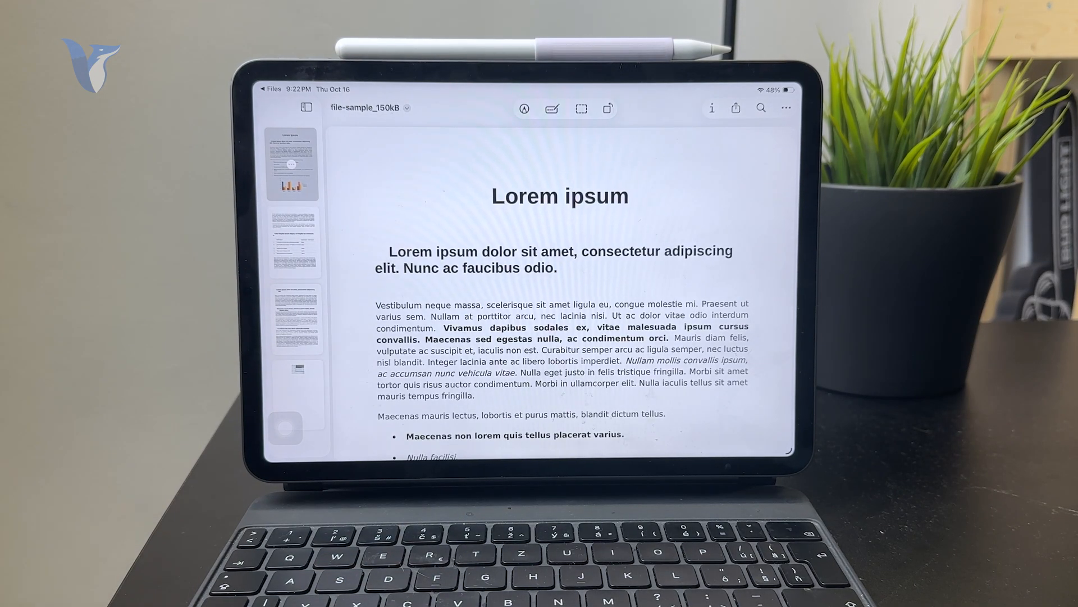
scroll(down, 3)
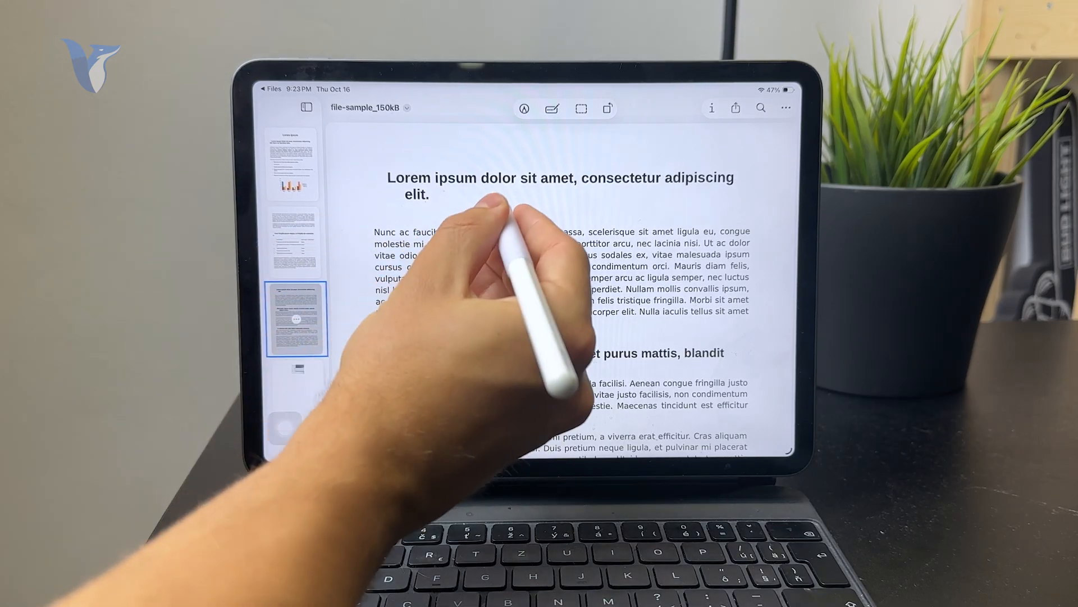
Step: Begin marking up page three of the PDF
click(524, 108)
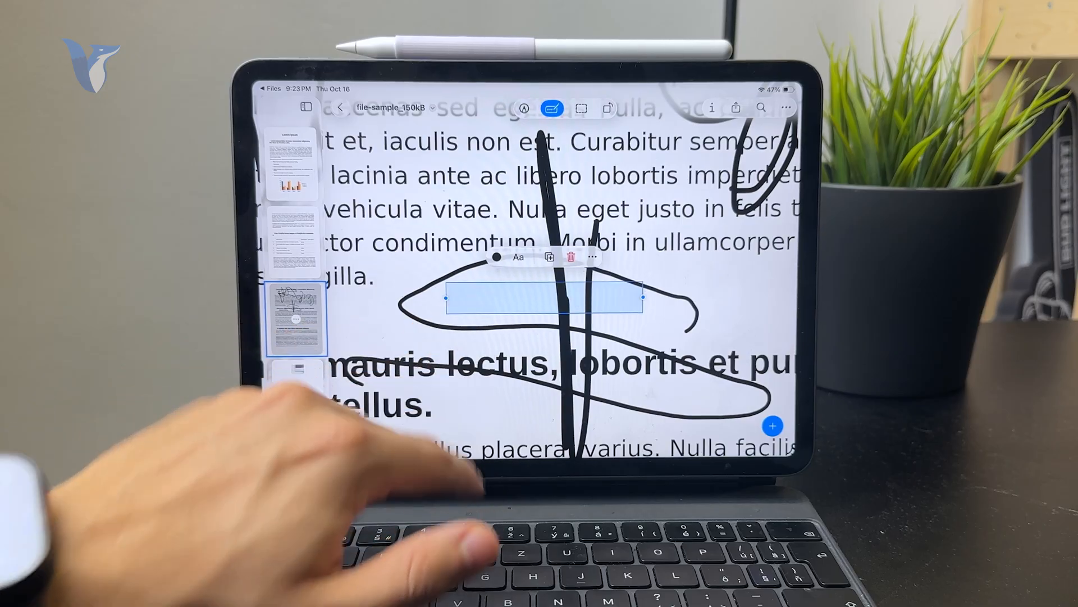
Step: Type 'Hello' into the page-three text box and center-align it
click(543, 296)
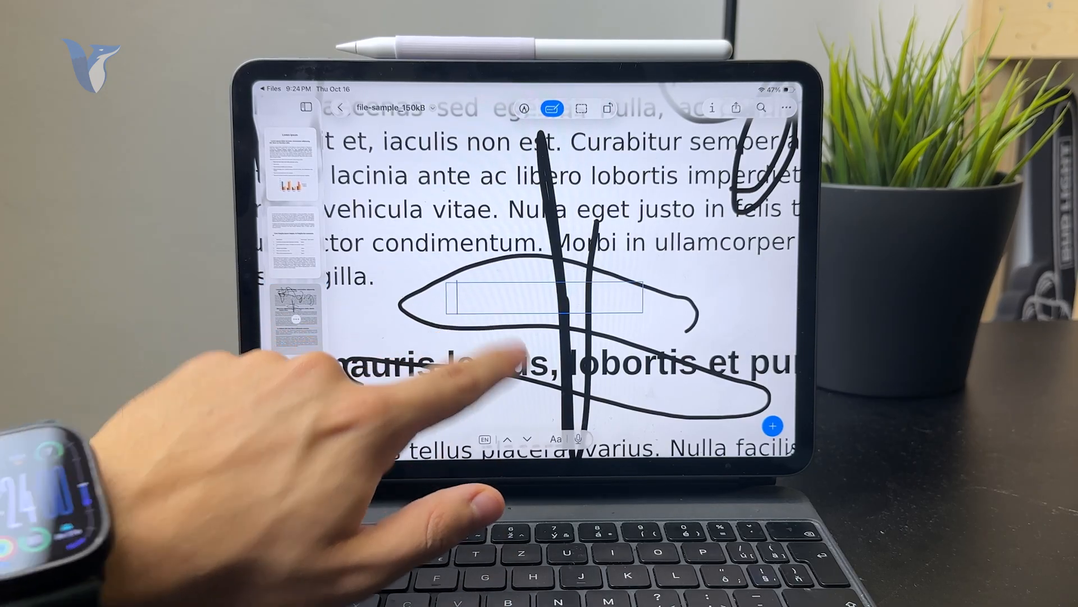
text(Hello)
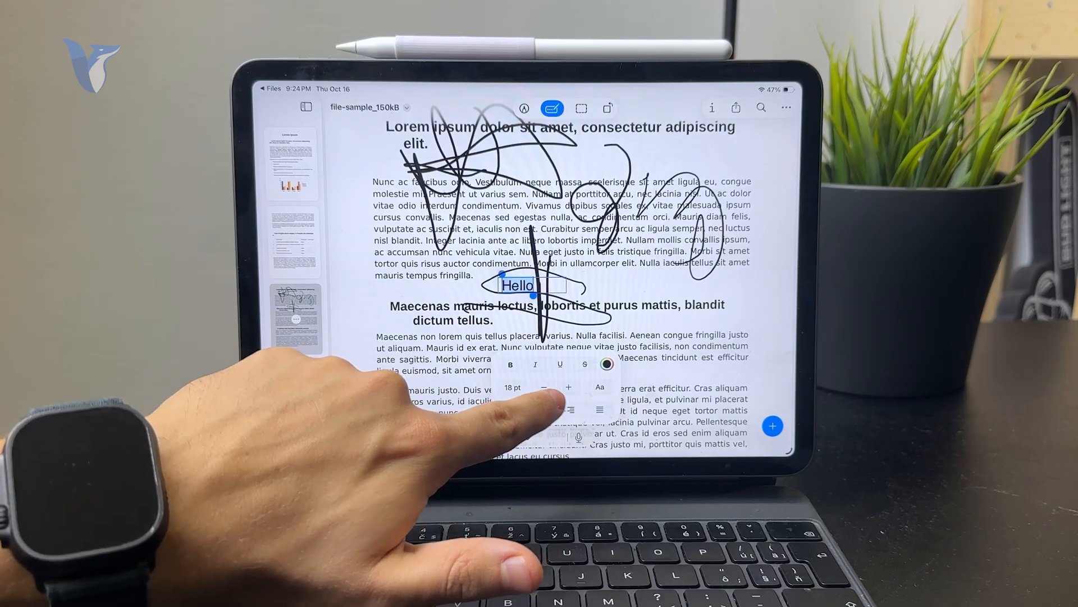
click(543, 409)
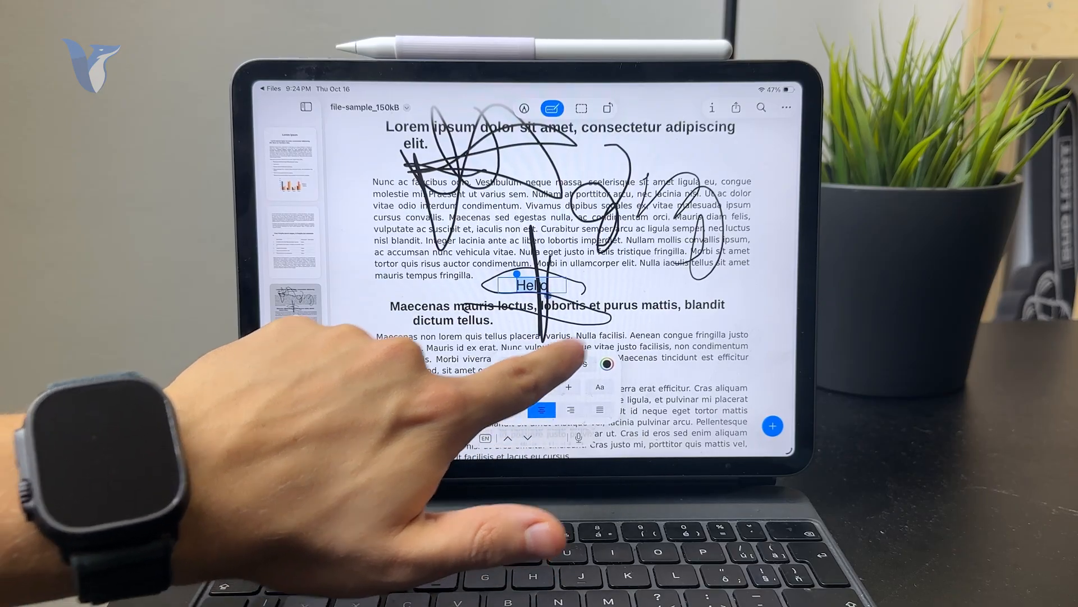